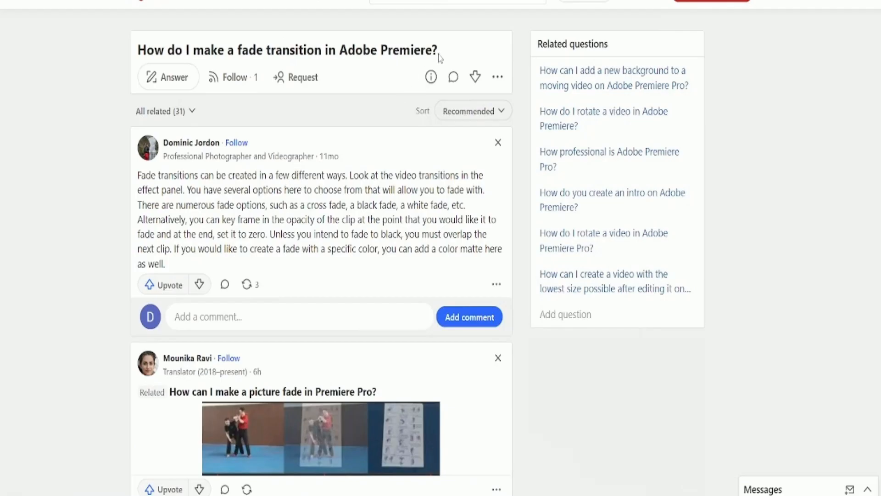
- Select the Quora question about making a fade transition in Adobe Premiere
{"action": "triple_click", "coordinate": [287, 50]}
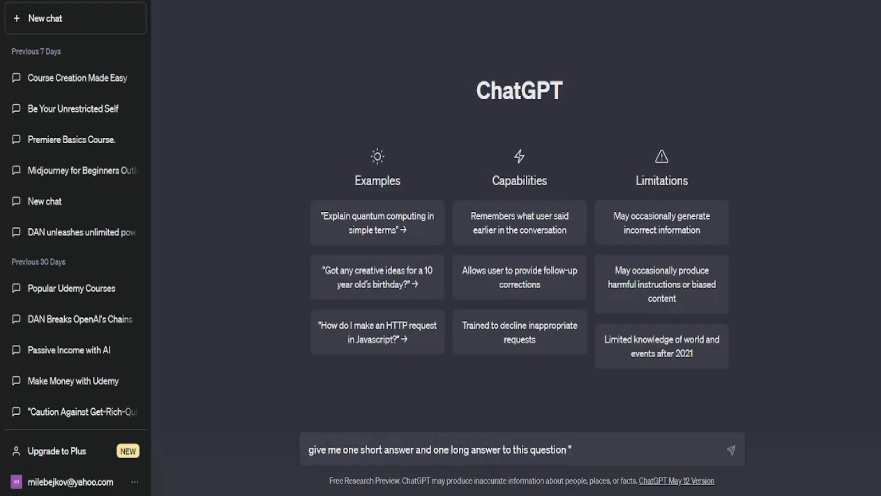
- Finish the ChatGPT answer prompt and skim the CrumplePop Premiere Pro fade-out article
{"action": "left_click", "coordinate": [730, 449]}
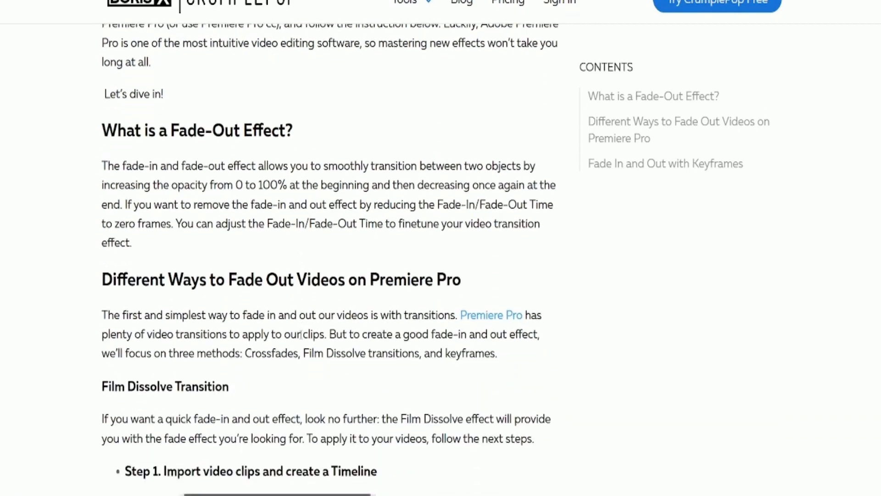
{"action": "scroll", "scroll_direction": "down", "scroll_amount": 3}
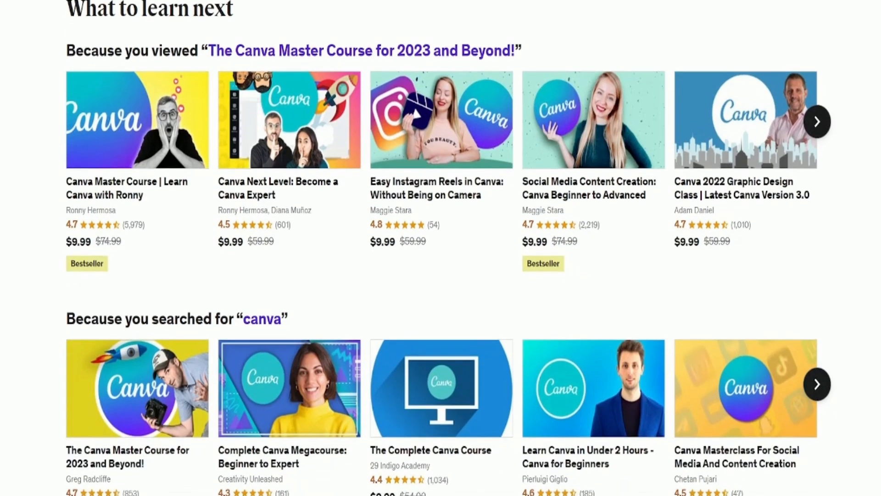
{"action": "scroll", "scroll_direction": "down", "scroll_amount": 3}
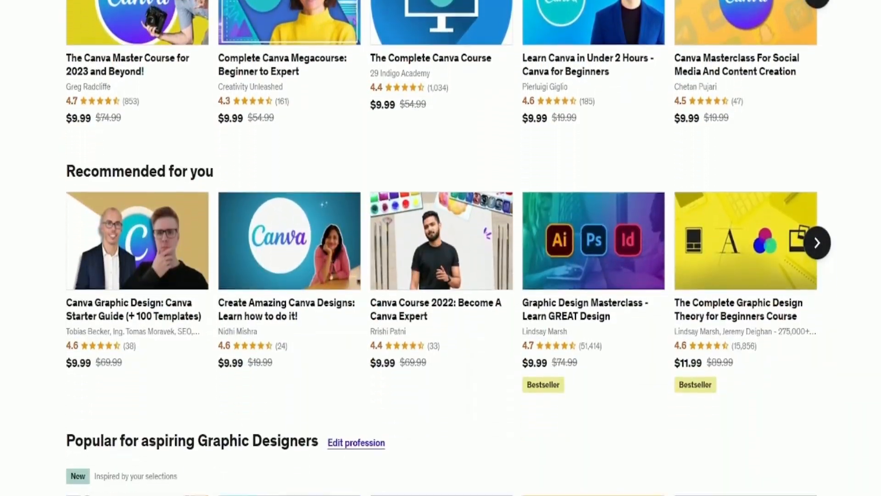
{"action": "scroll", "scroll_direction": "down", "scroll_amount": 3}
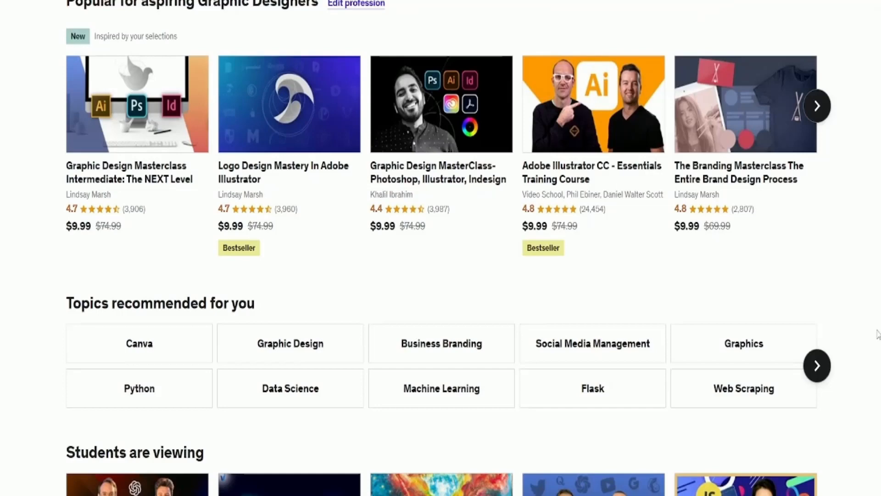
{"action": "scroll", "scroll_direction": "down", "scroll_amount": 3}
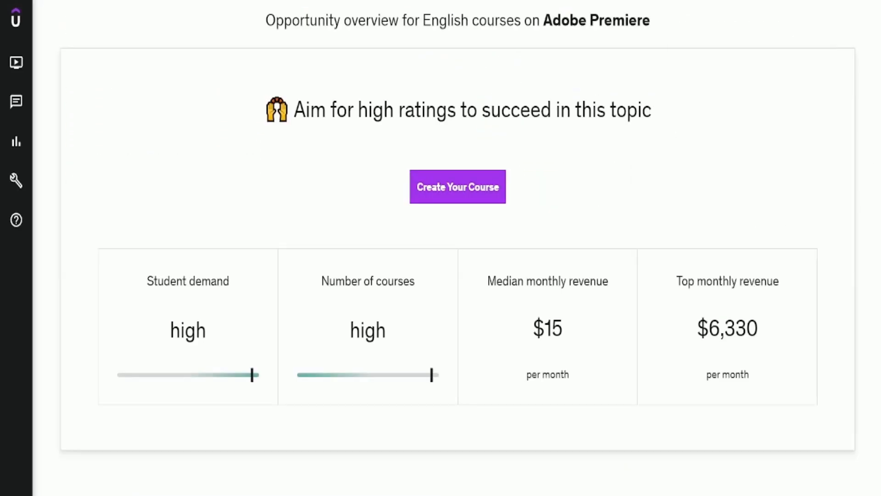
{"action": "scroll", "scroll_direction": "down", "scroll_amount": 3}
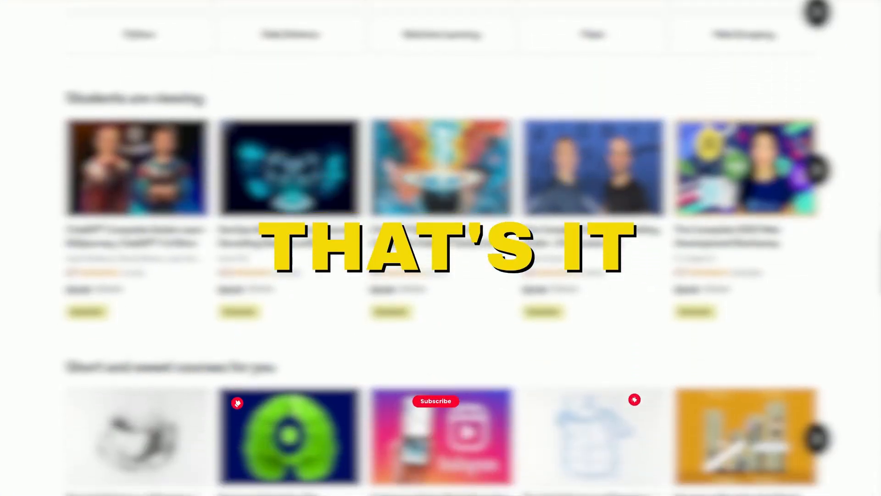
{"action": "scroll", "scroll_direction": "down", "scroll_amount": 3}
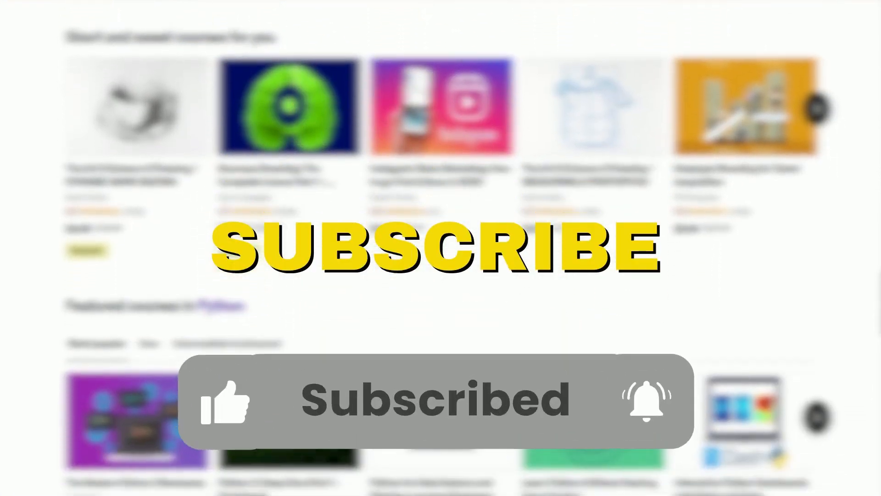